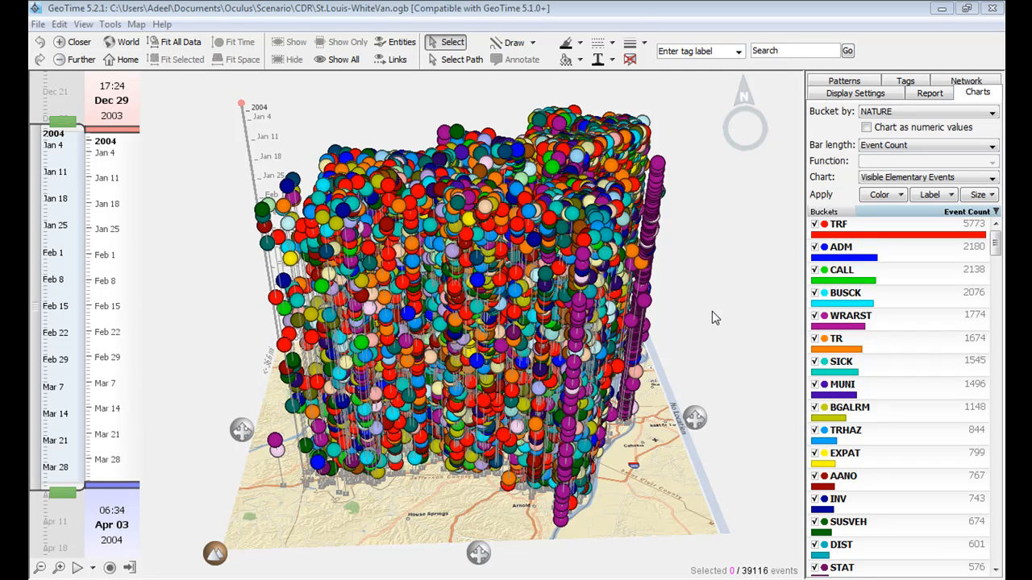
{"action": "mouse_move", "coordinate": [825, 422]}
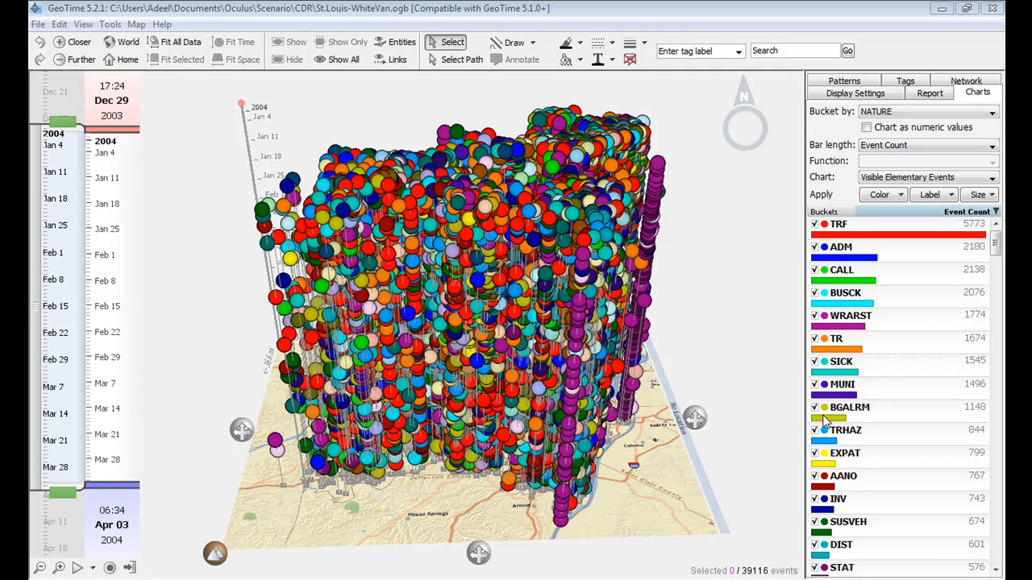
- Show only the BGALRM burglary-alarm events and switch the scene to a face-on timeline-above-map view
{"action": "left_click", "coordinate": [847, 406]}
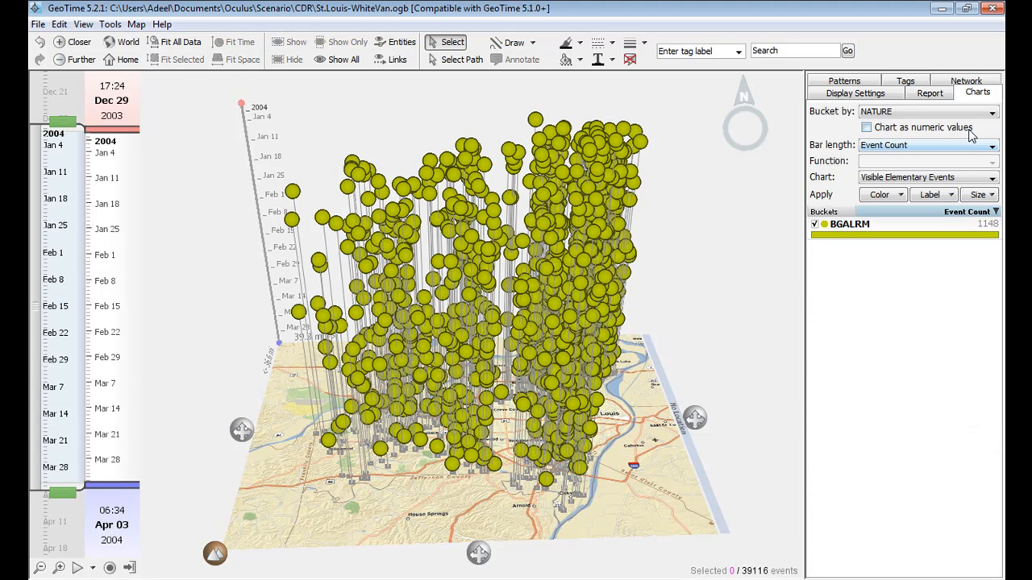
{"action": "left_click", "coordinate": [84, 24]}
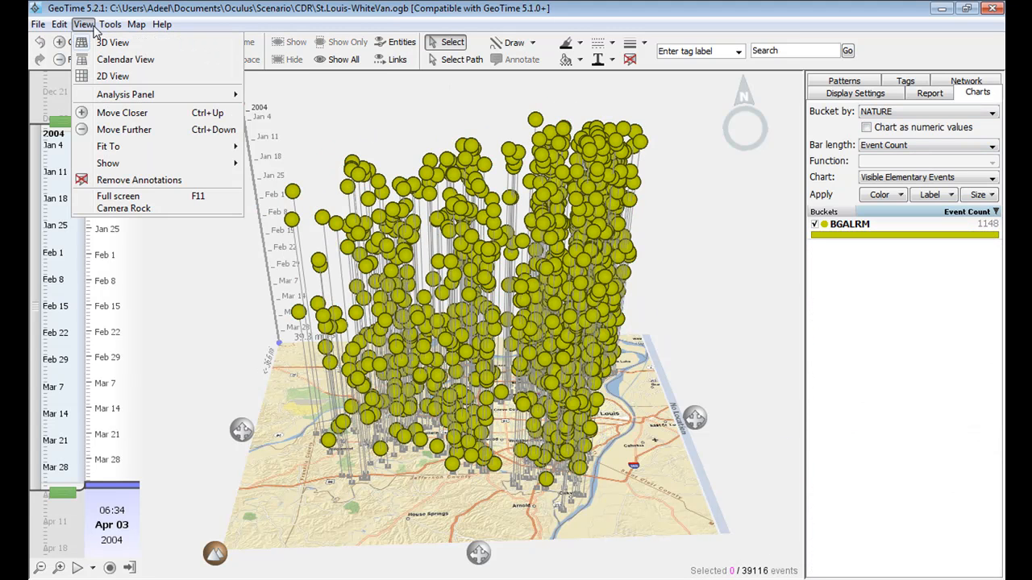
{"action": "left_click", "coordinate": [113, 76]}
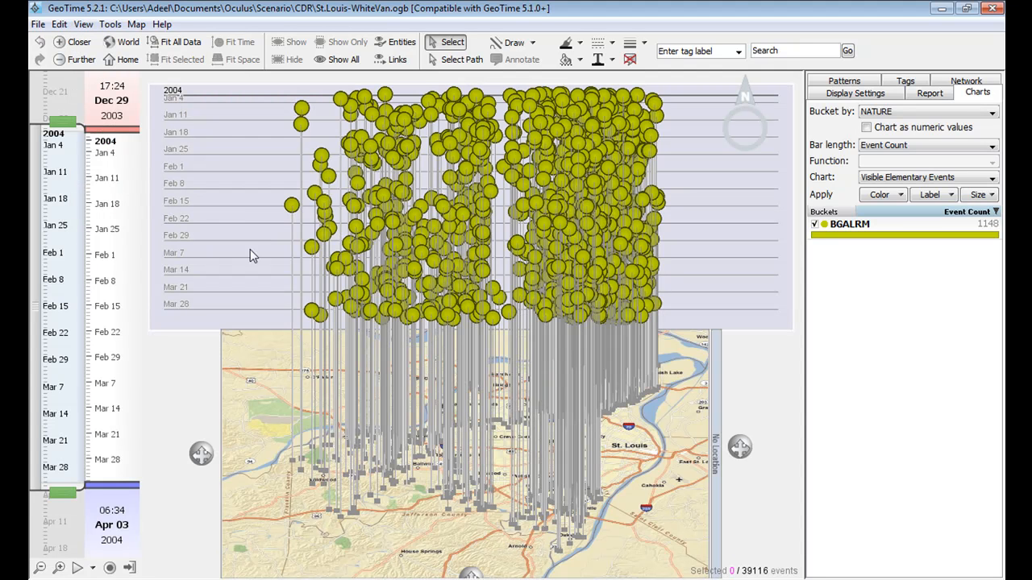
{"action": "mouse_move", "coordinate": [201, 103]}
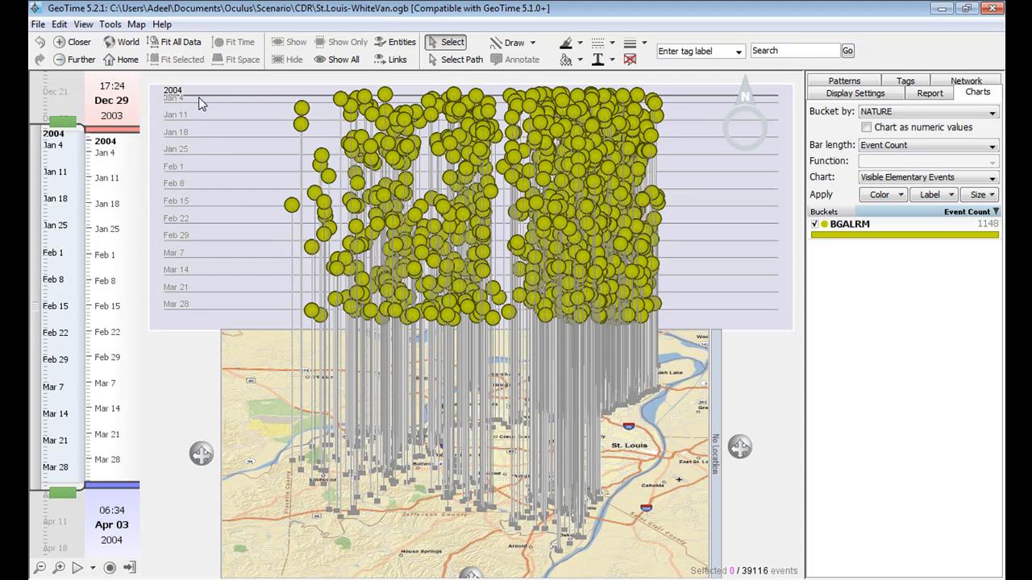
{"action": "mouse_move", "coordinate": [203, 312]}
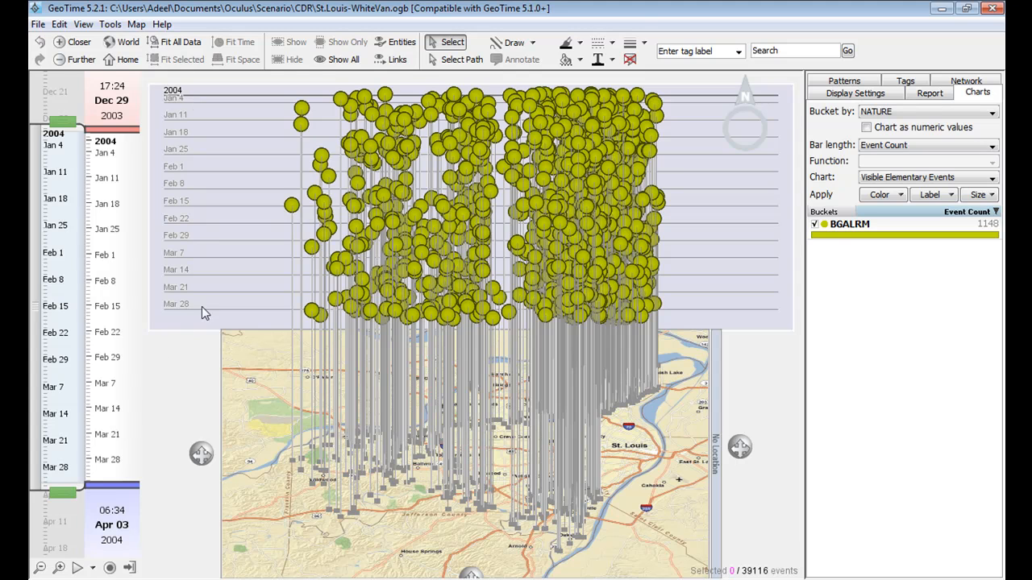
{"action": "left_click", "coordinate": [82, 24]}
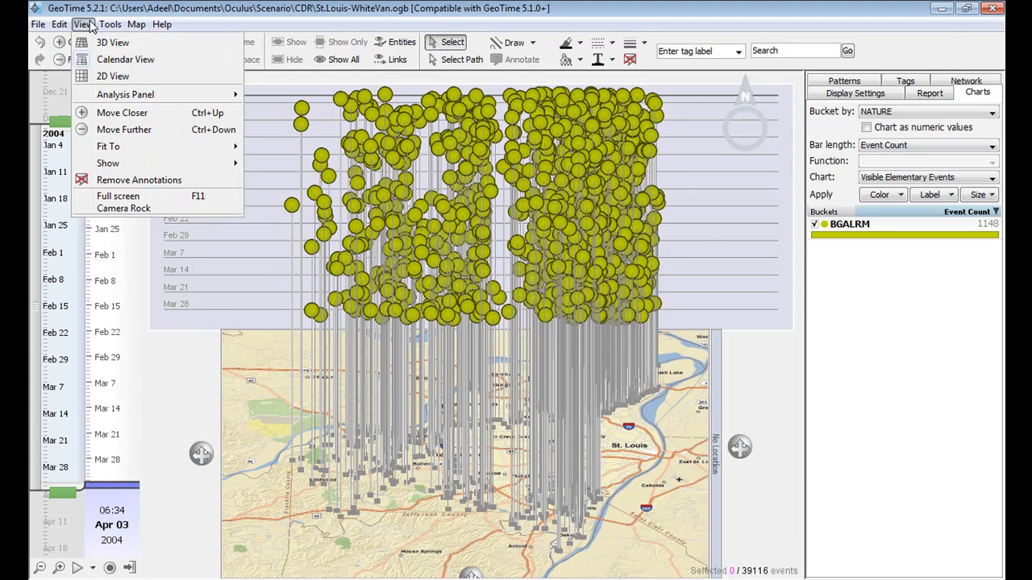
- Return to 3D and search for the tinted-windows phrase, selecting its 11 events
{"action": "left_click", "coordinate": [113, 42]}
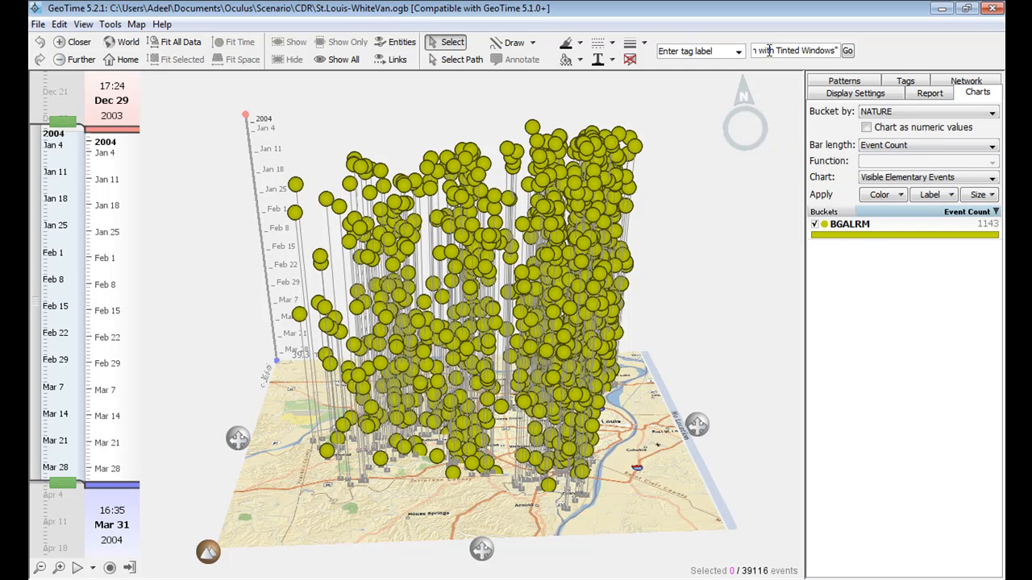
{"action": "left_click", "coordinate": [848, 50]}
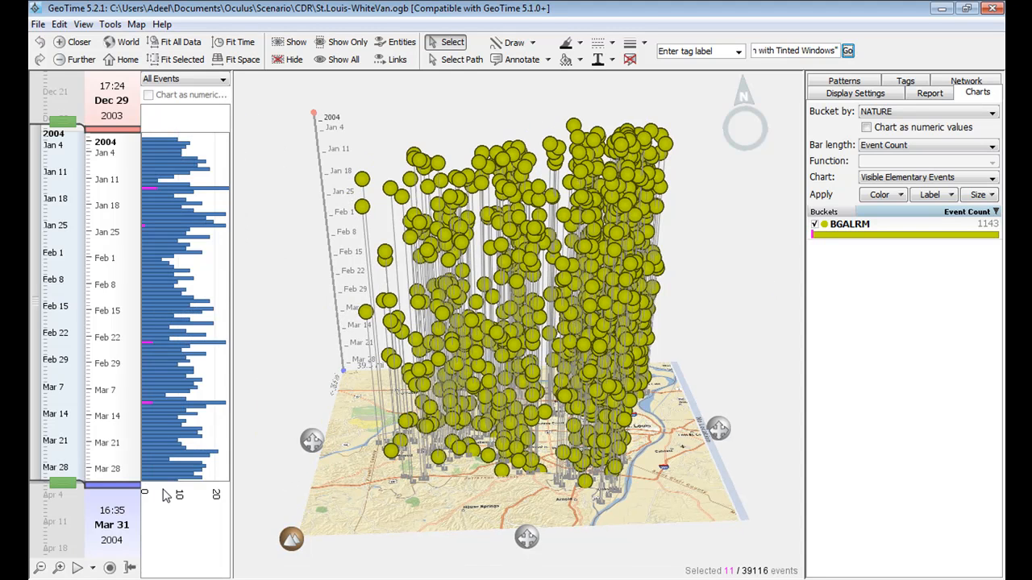
{"action": "mouse_move", "coordinate": [167, 536]}
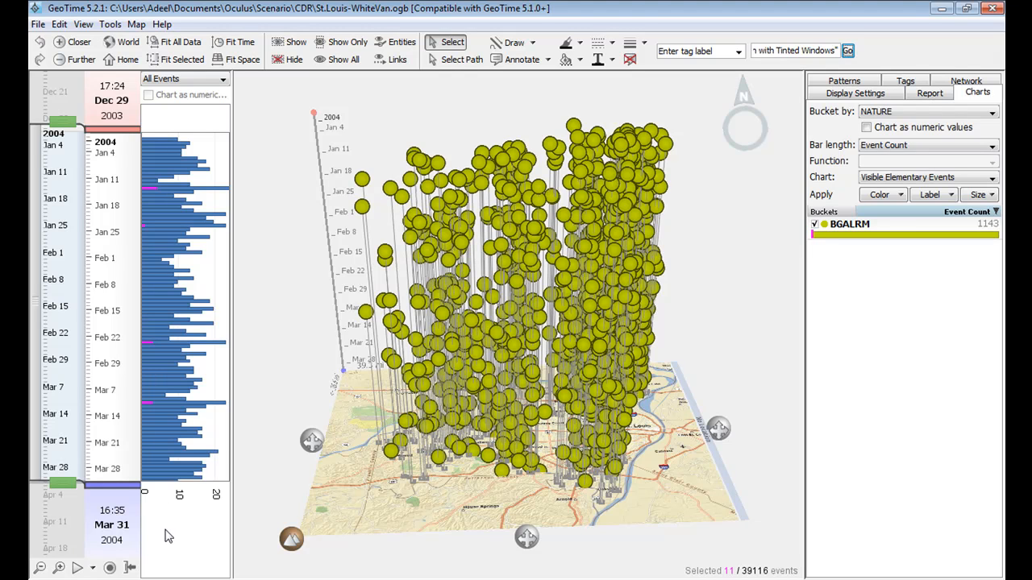
{"action": "mouse_move", "coordinate": [212, 225]}
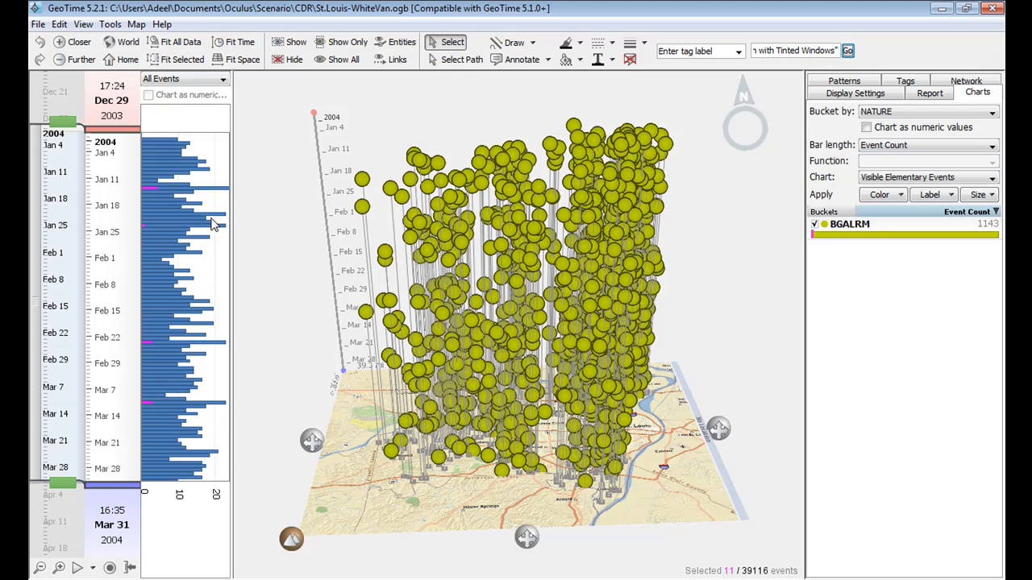
{"action": "mouse_move", "coordinate": [158, 329]}
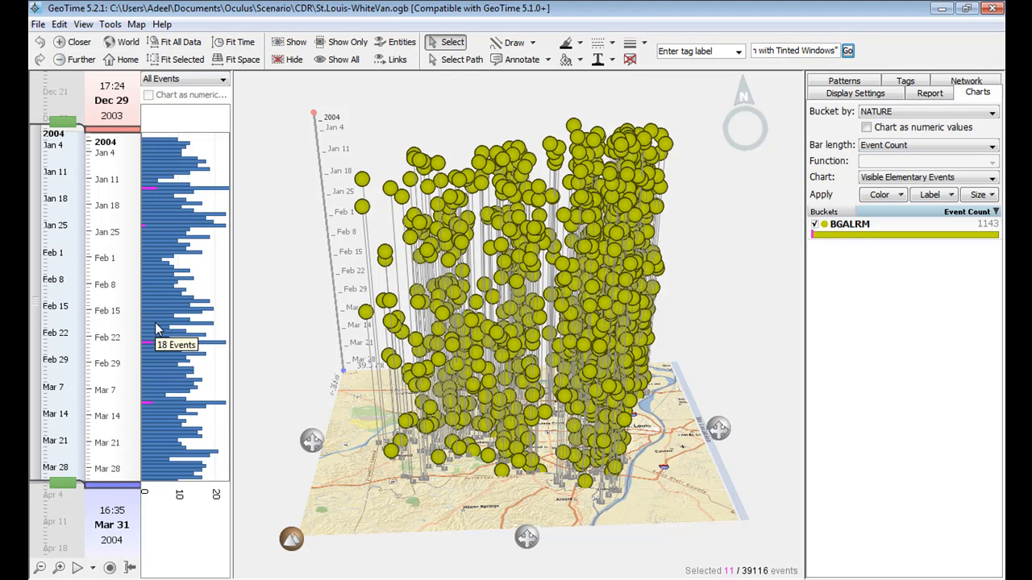
{"action": "mouse_move", "coordinate": [155, 200]}
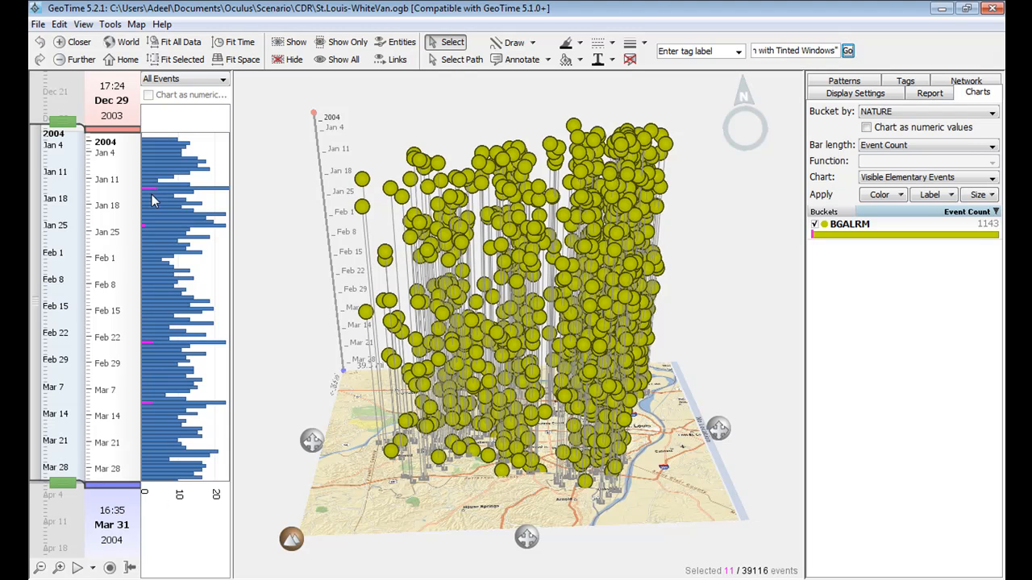
{"action": "mouse_move", "coordinate": [153, 194]}
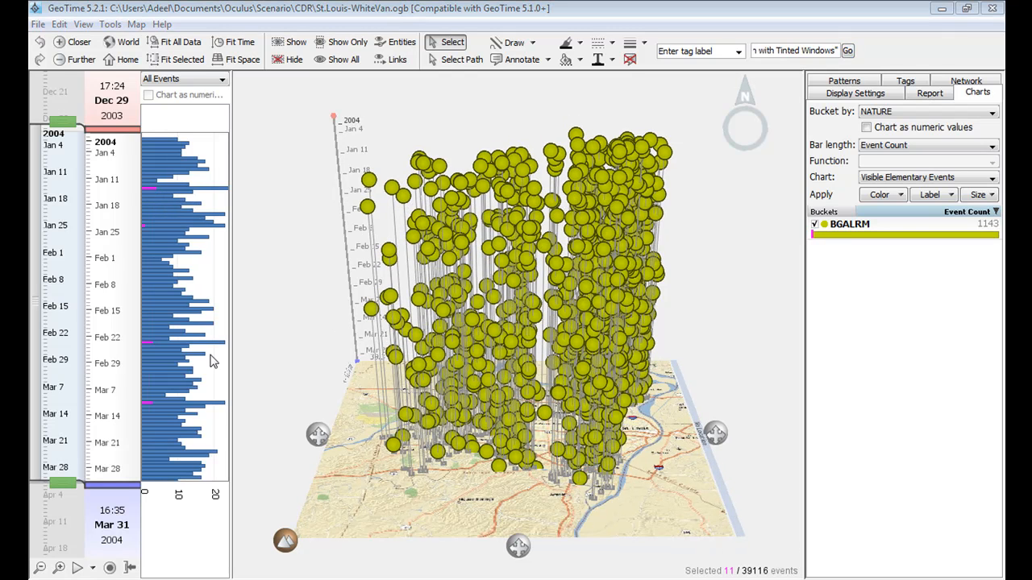
{"action": "mouse_move", "coordinate": [352, 96]}
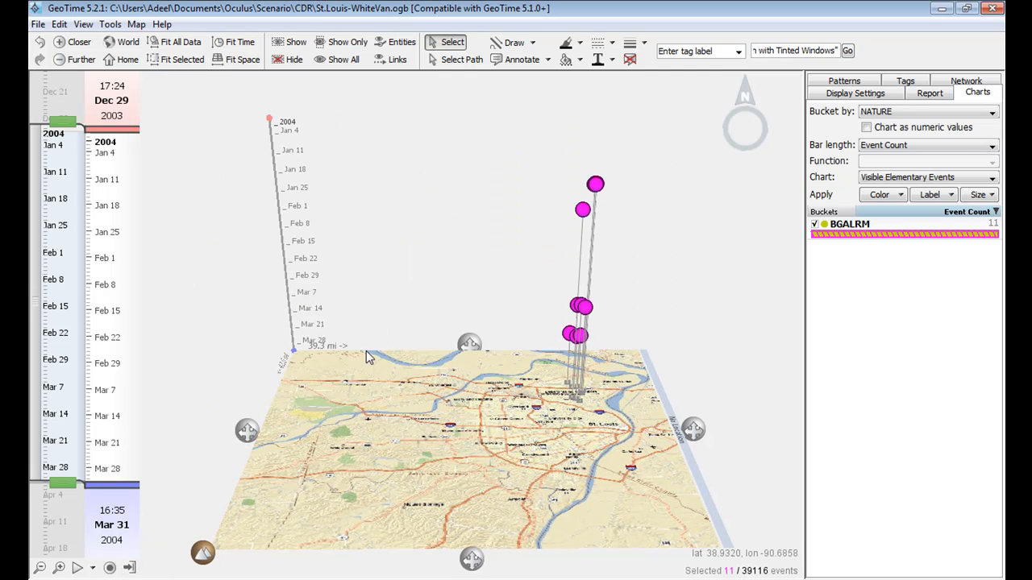
{"action": "mouse_move", "coordinate": [175, 58]}
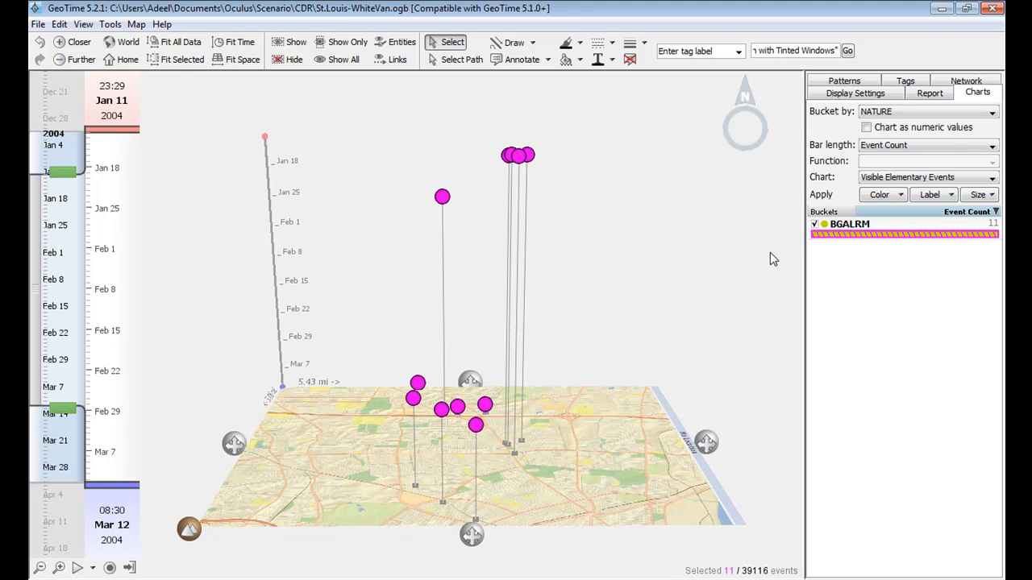
- Bring up the list of fields for bucketing the 11 tinted-window events
{"action": "left_click", "coordinate": [991, 111]}
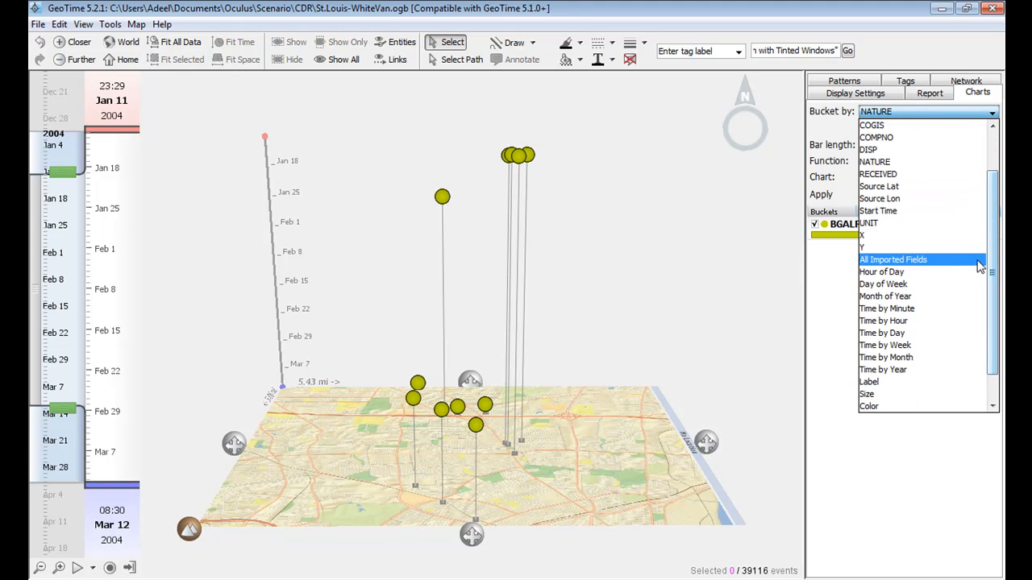
- Bucket and colour the 11 white-van events by Day of Week and select the Monday events
{"action": "left_click", "coordinate": [882, 284]}
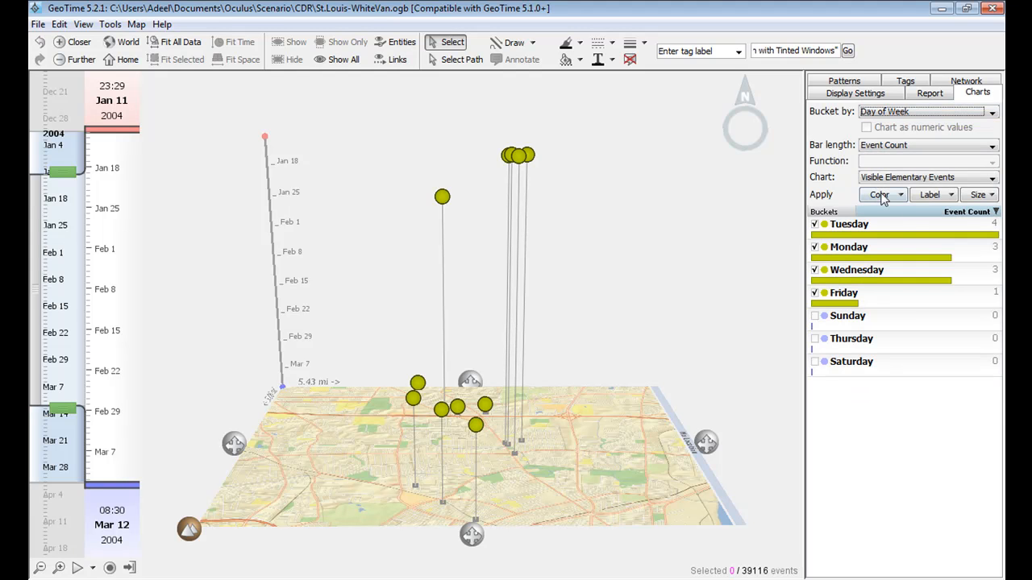
{"action": "left_click", "coordinate": [877, 194]}
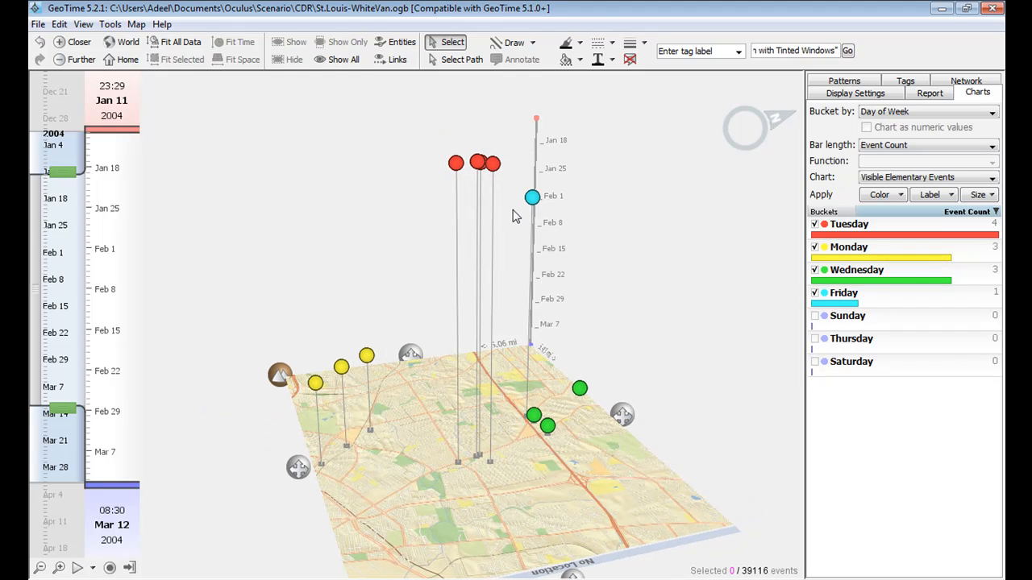
{"action": "left_click_drag", "start_coordinate": [435, 129], "coordinate": [507, 190]}
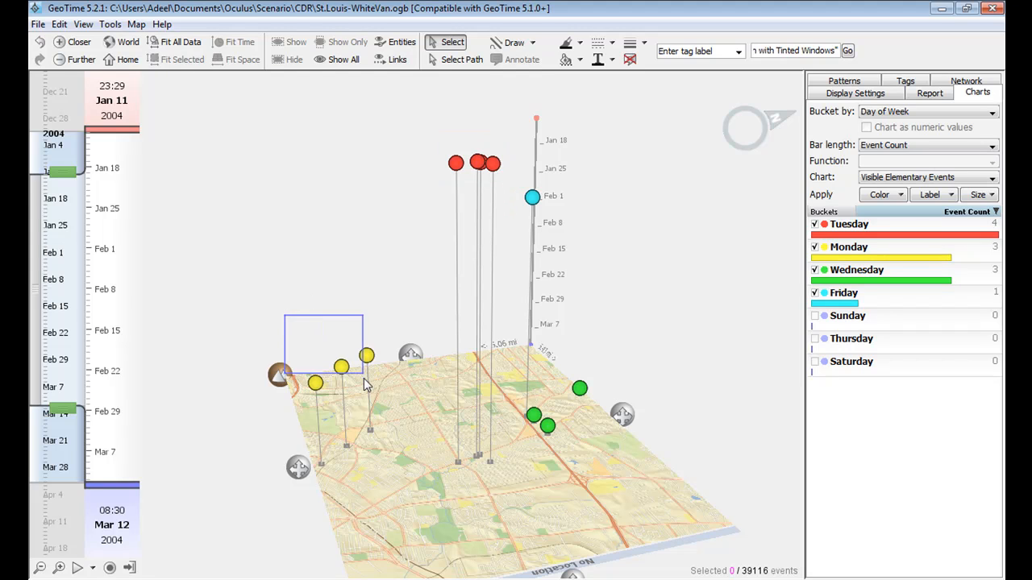
{"action": "left_click_drag", "start_coordinate": [363, 383], "coordinate": [371, 395]}
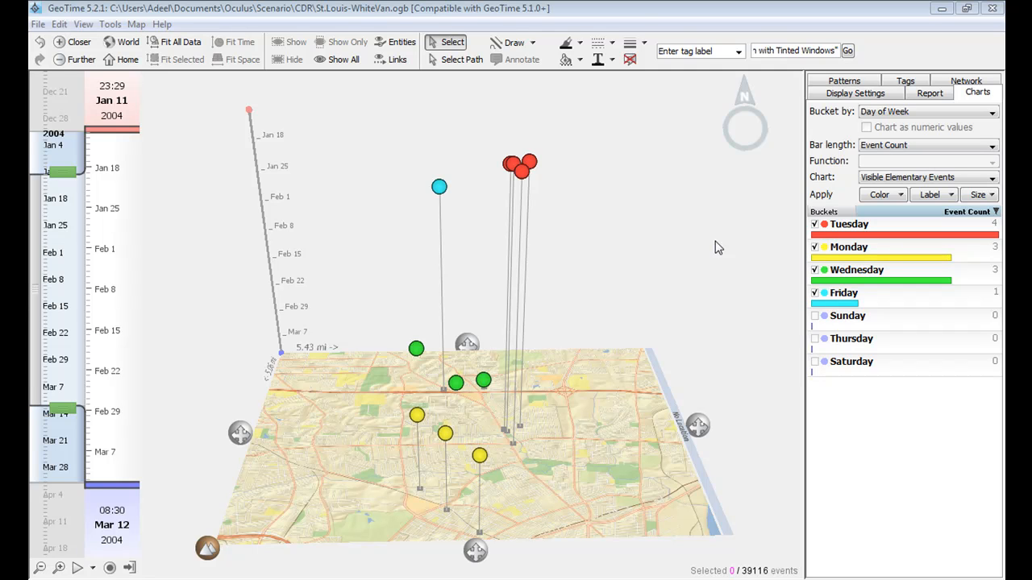
{"action": "mouse_move", "coordinate": [699, 416]}
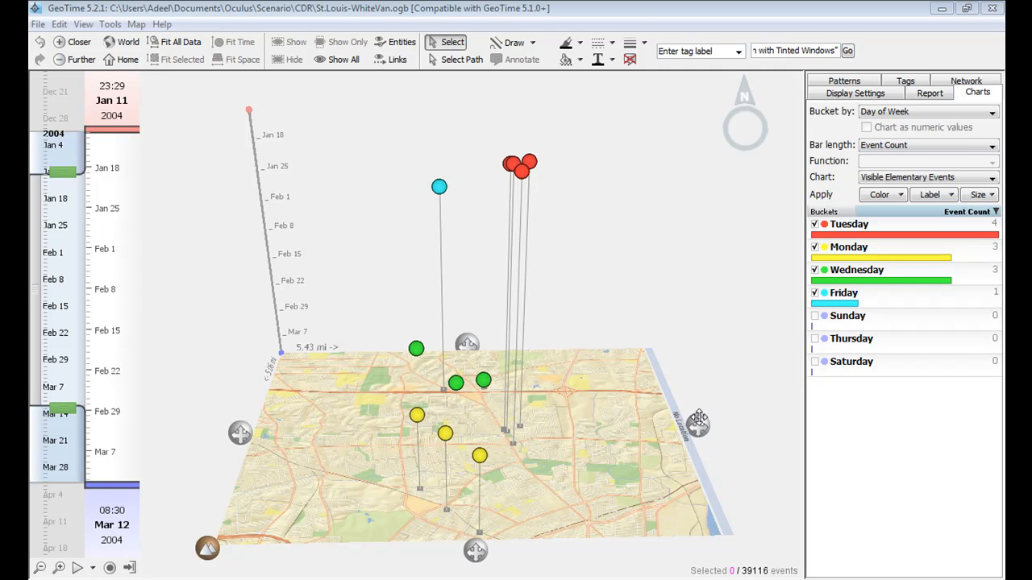
{"action": "mouse_move", "coordinate": [658, 325]}
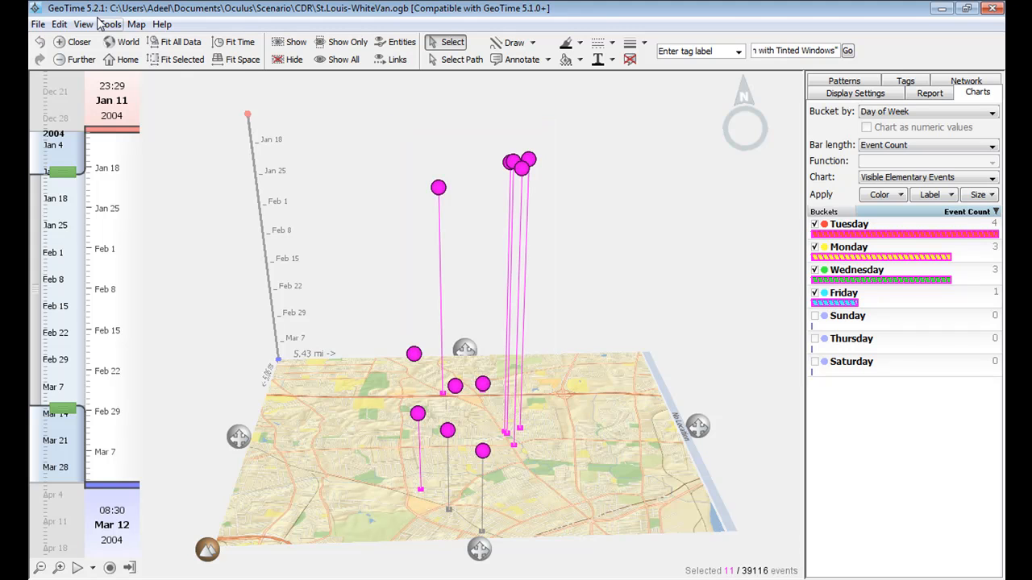
- Create an entity labelled 'White Van with Tinted Windows' from the 11 selected events
{"action": "left_click", "coordinate": [84, 24]}
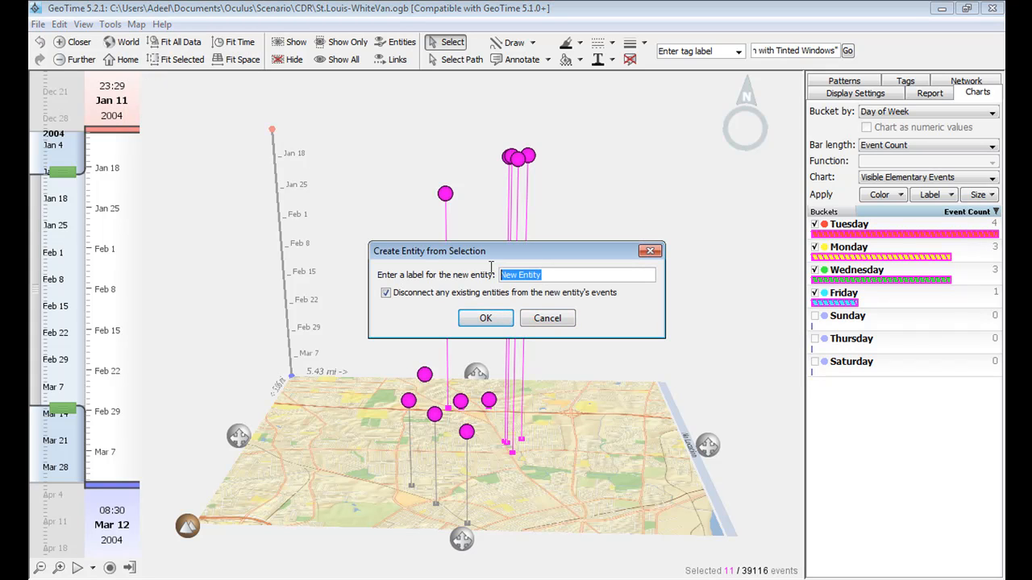
{"action": "type", "text": "\"White Van with Tinted Windows\""}
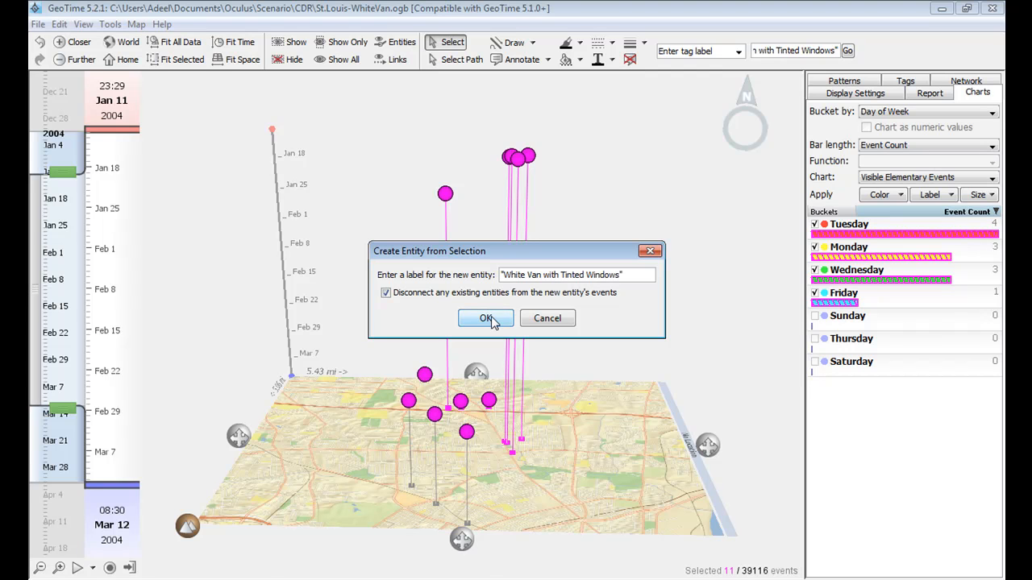
{"action": "left_click", "coordinate": [486, 317]}
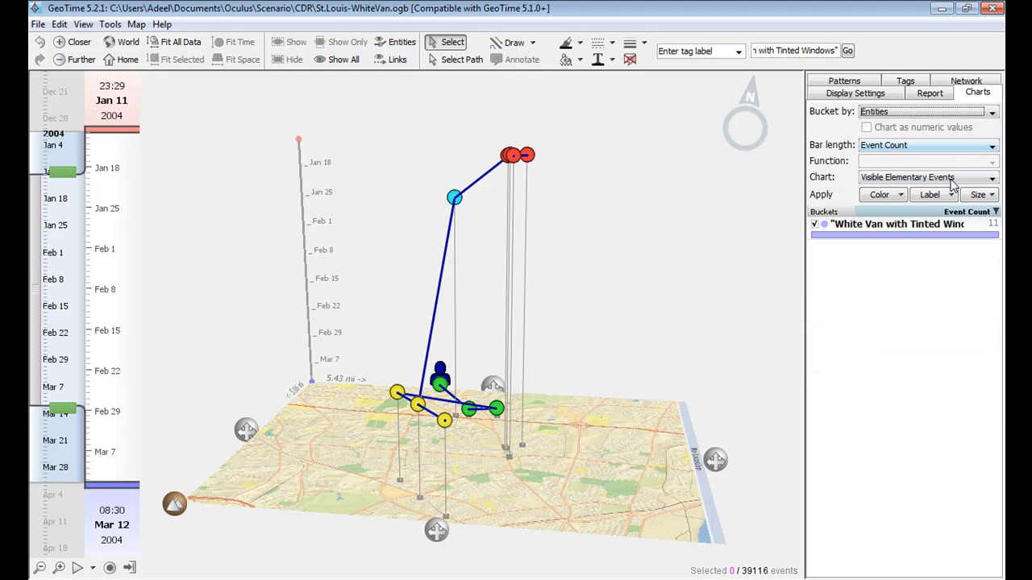
- Chart All Elementary Events by entity and bring up the Patterns pane with Proximity Detector
{"action": "left_click", "coordinate": [992, 176]}
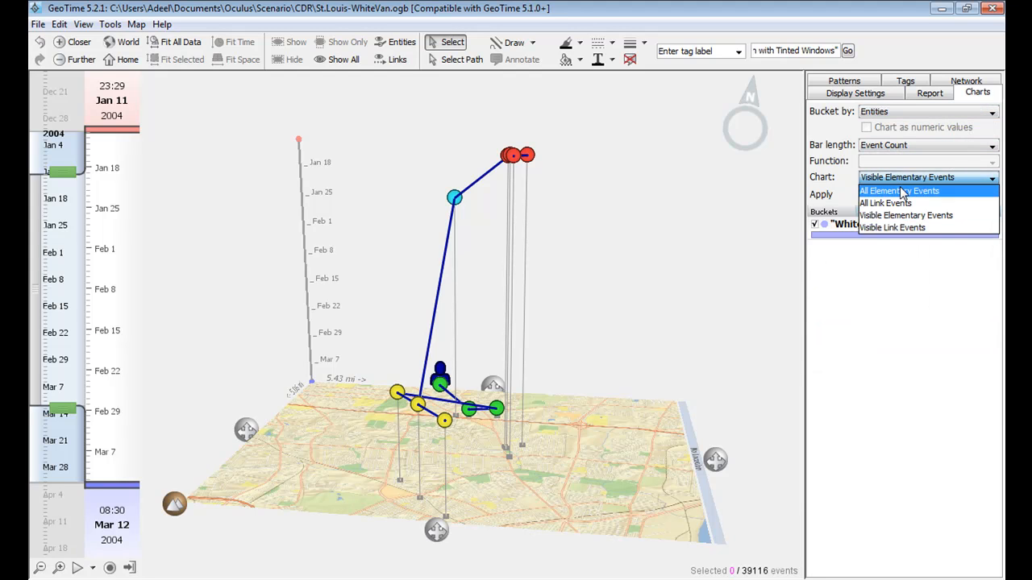
{"action": "left_click", "coordinate": [897, 190]}
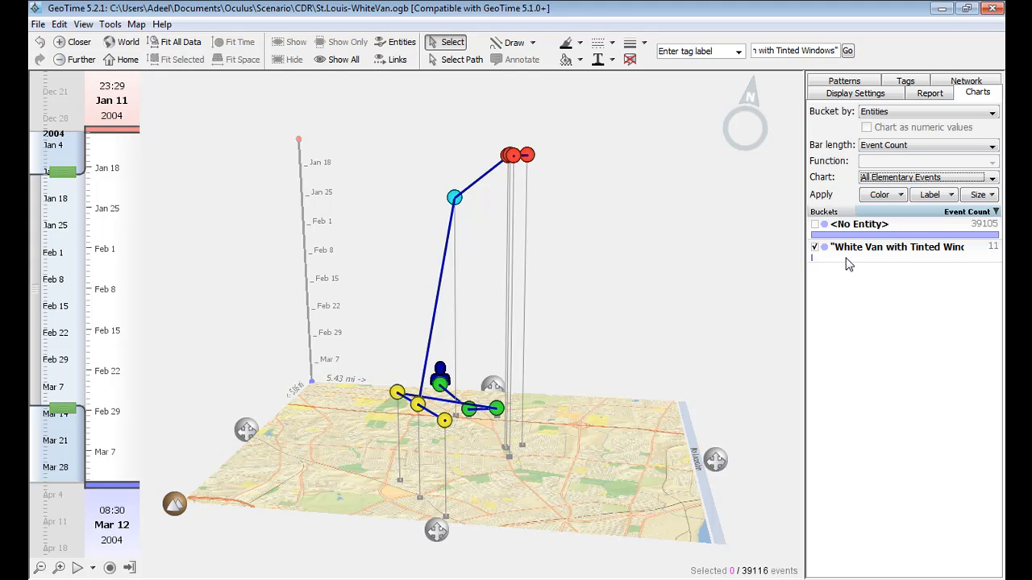
{"action": "mouse_move", "coordinate": [885, 265]}
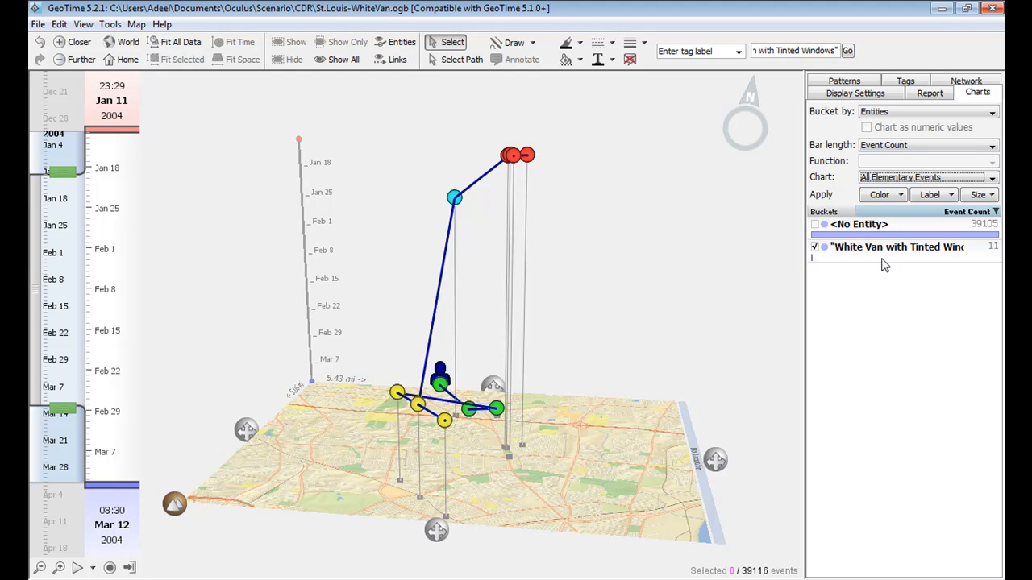
{"action": "mouse_move", "coordinate": [867, 287]}
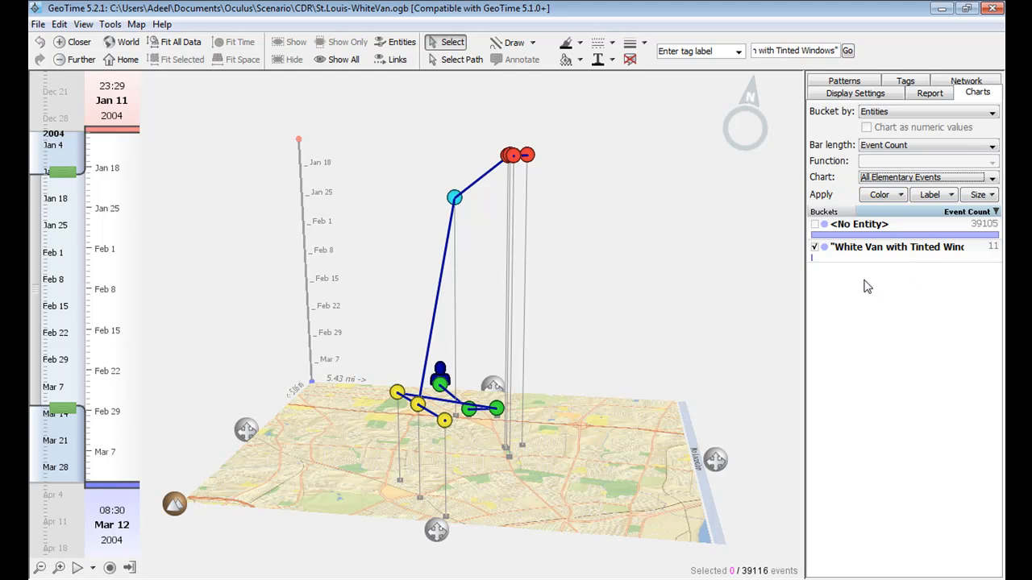
{"action": "mouse_move", "coordinate": [741, 426]}
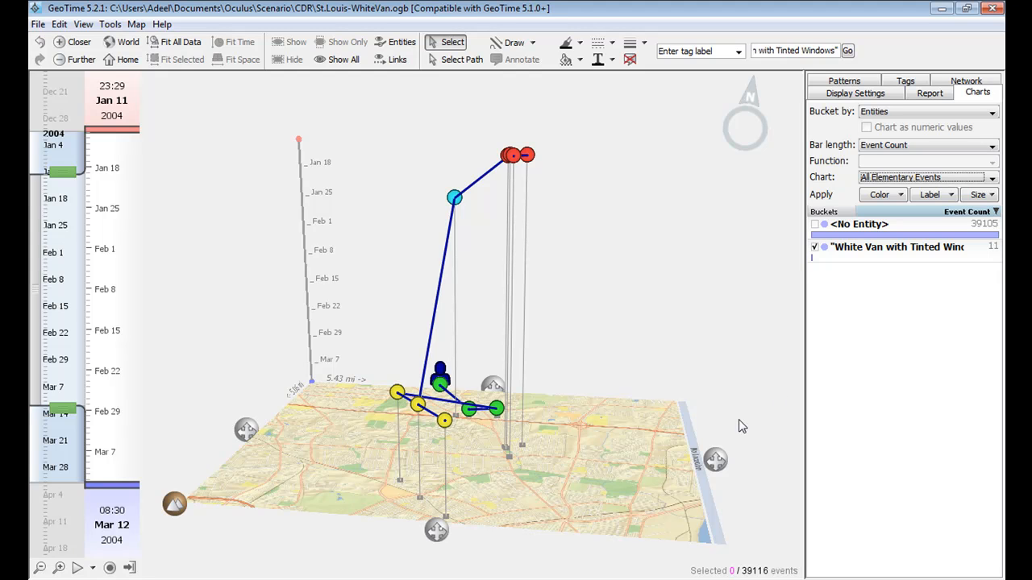
{"action": "mouse_move", "coordinate": [724, 450]}
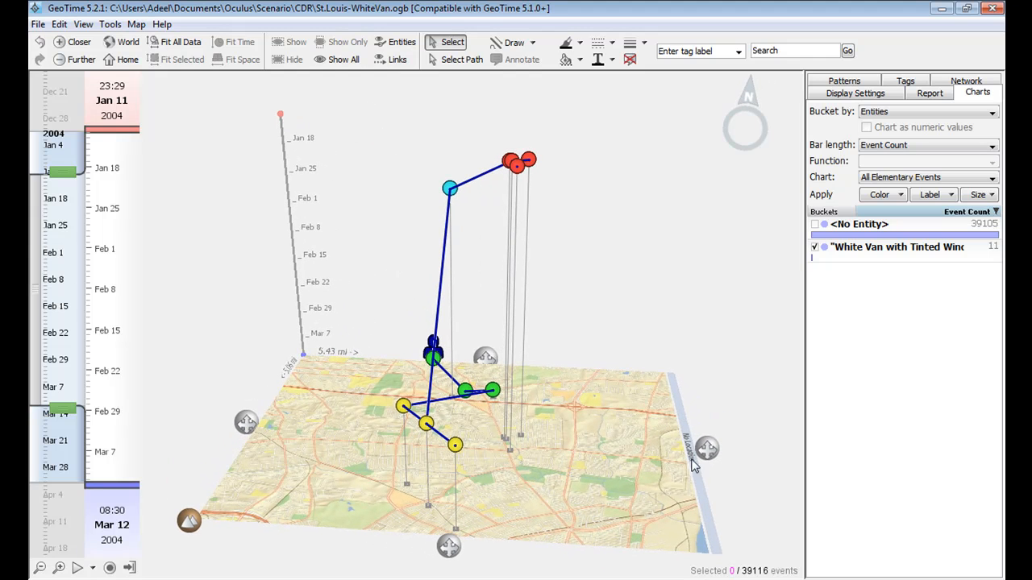
{"action": "mouse_move", "coordinate": [748, 232]}
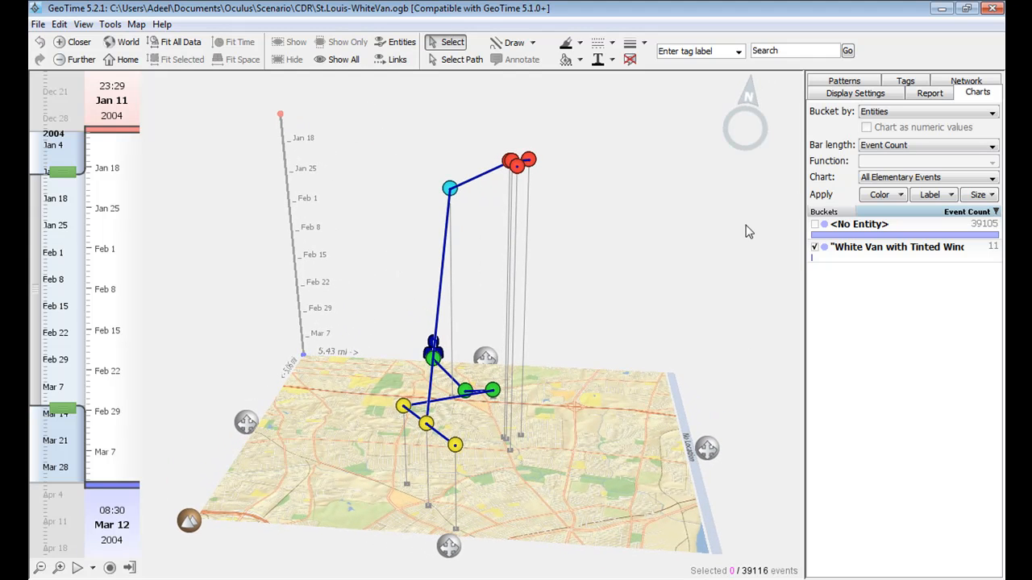
{"action": "left_click", "coordinate": [843, 81]}
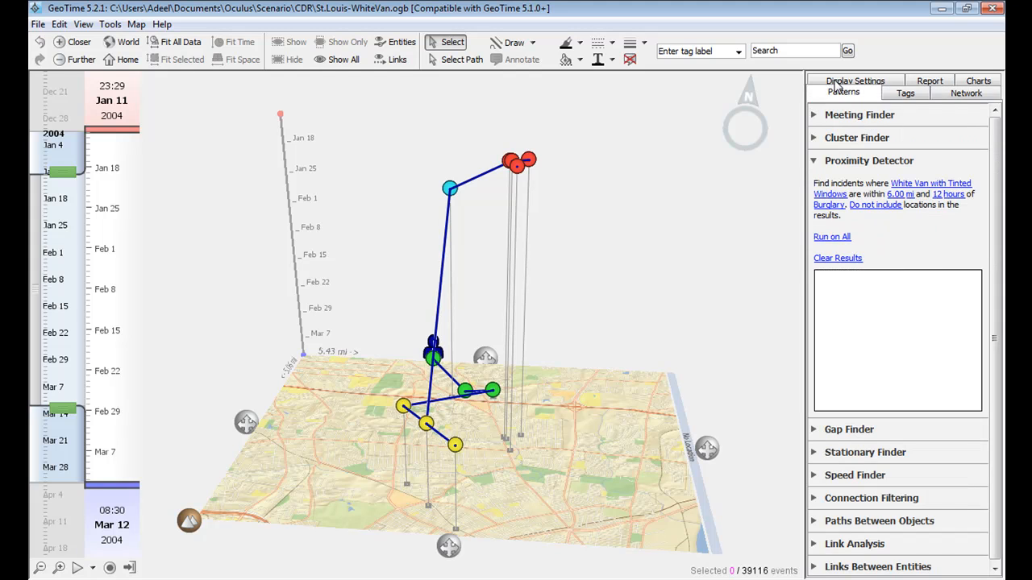
{"action": "mouse_move", "coordinate": [916, 187]}
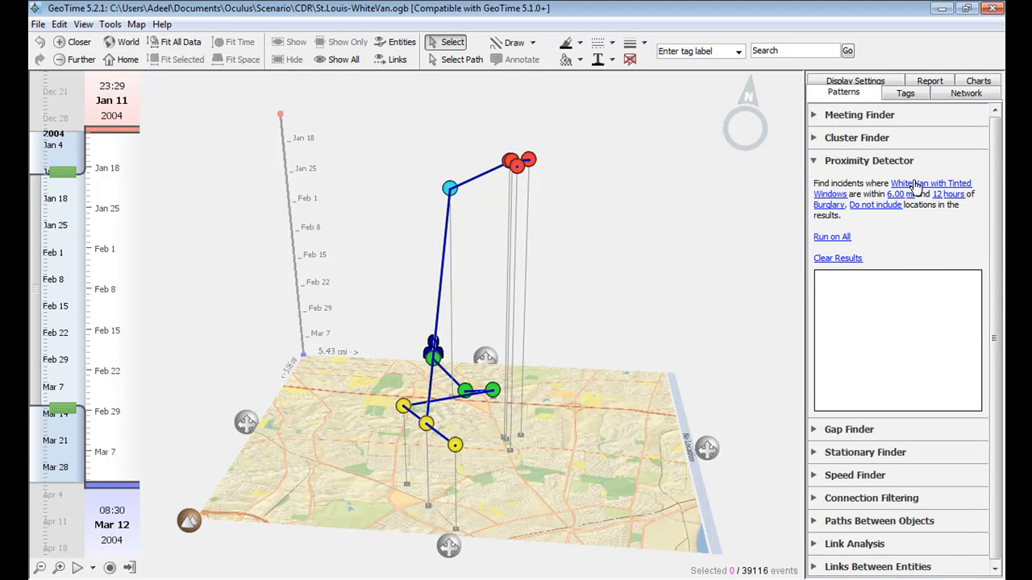
- Set detector parameters: Set 1 white-van entity, Set 2 Burglary, within 12 hours and 6.00 mi
{"action": "left_click", "coordinate": [831, 236]}
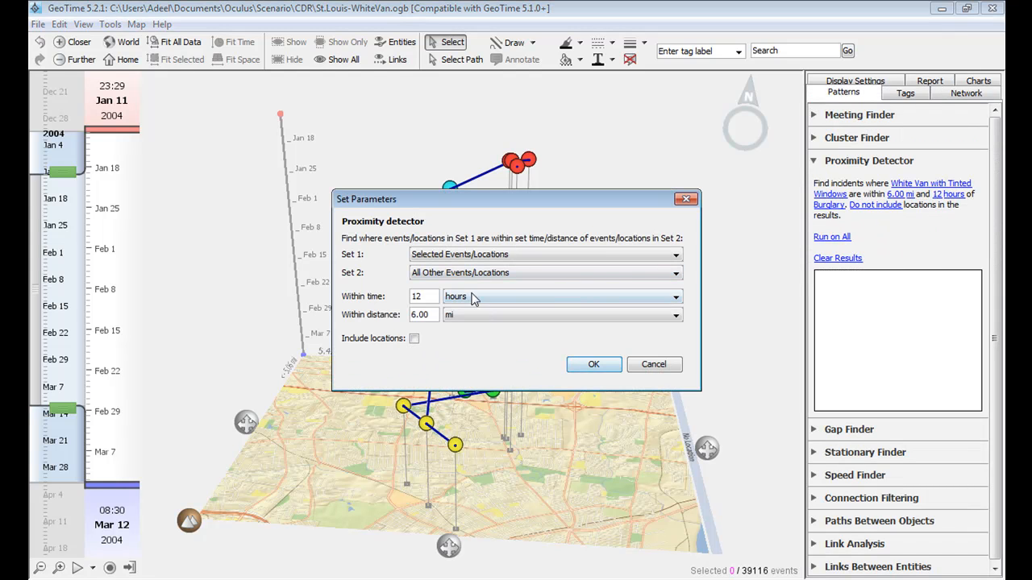
{"action": "triple_click", "coordinate": [422, 297]}
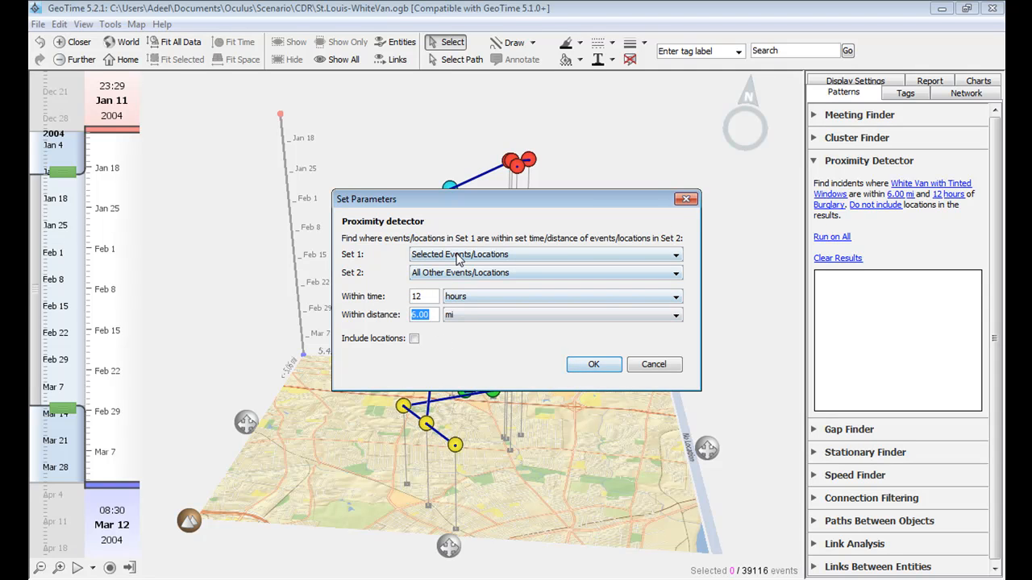
{"action": "left_click", "coordinate": [675, 254]}
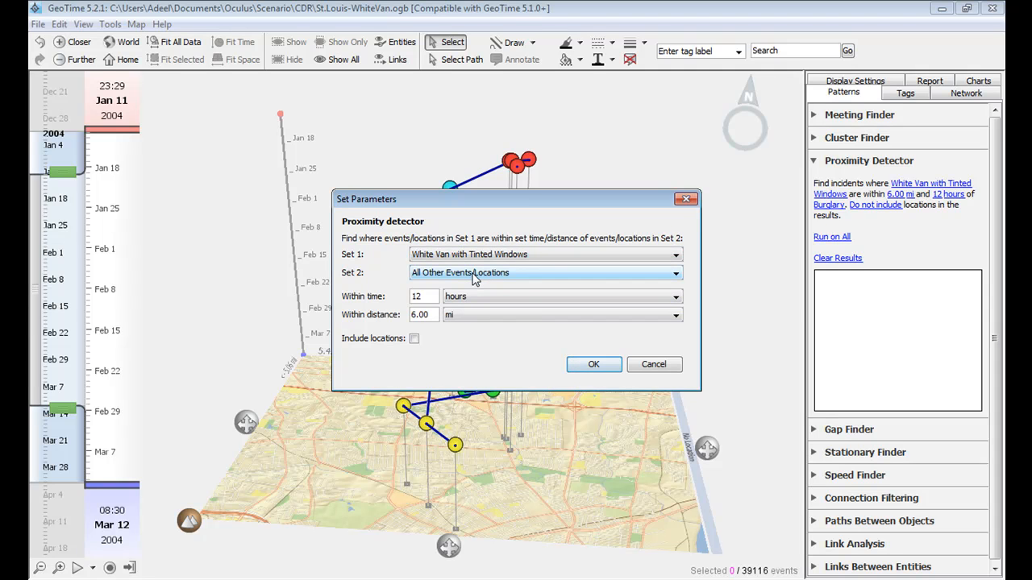
{"action": "left_click", "coordinate": [676, 273]}
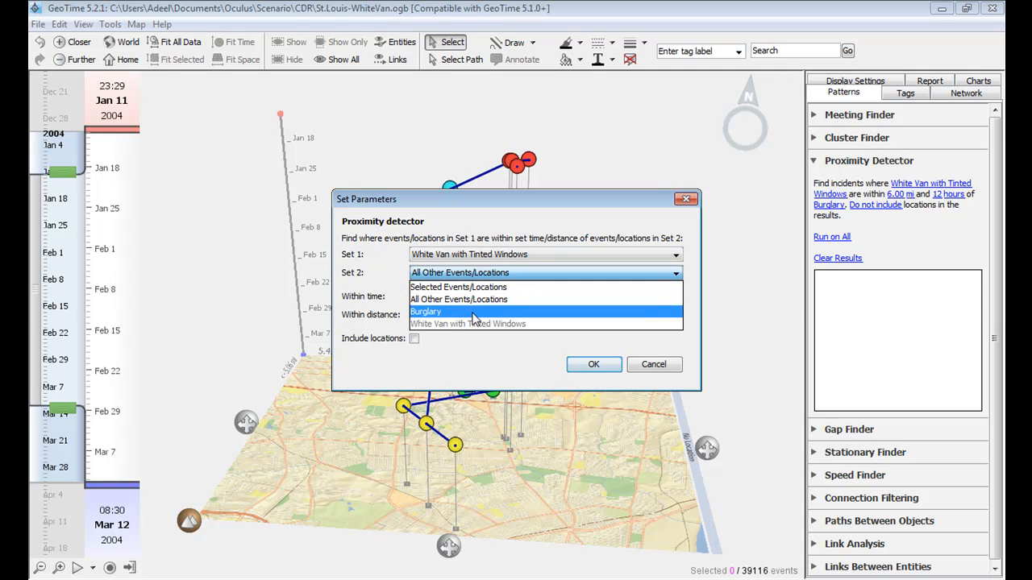
{"action": "left_click", "coordinate": [426, 311]}
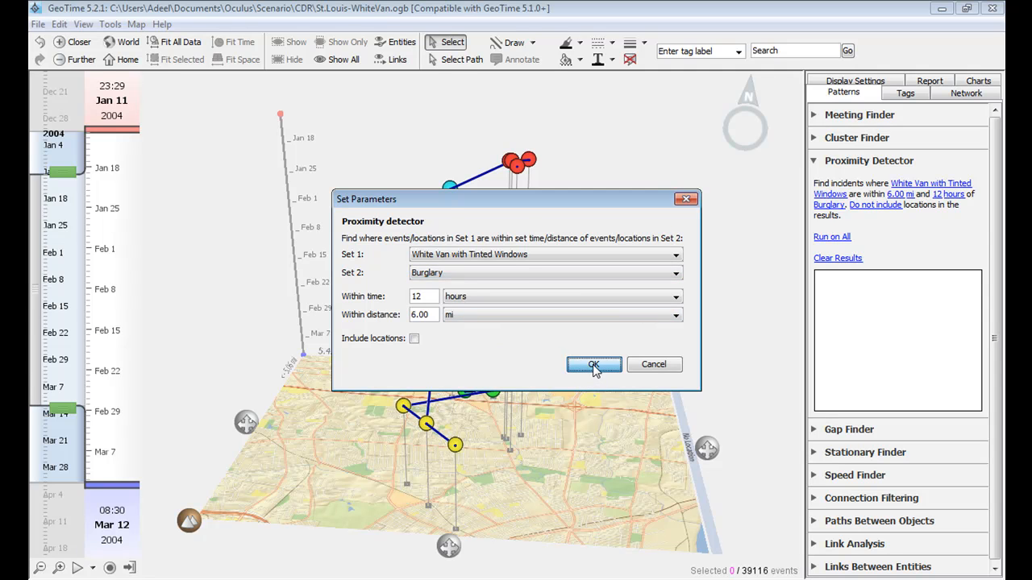
{"action": "left_click", "coordinate": [593, 364]}
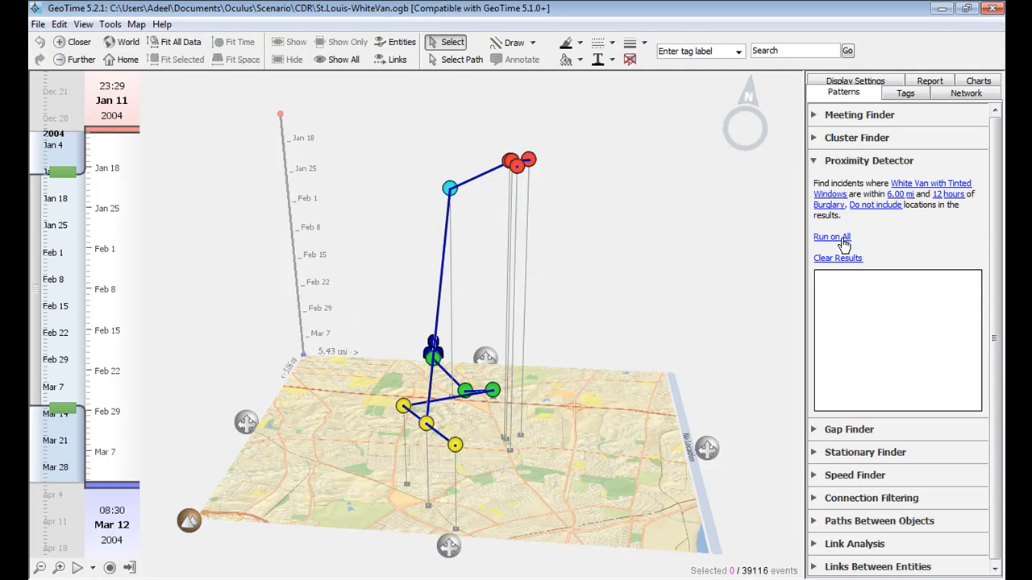
- Run the detector on all data and display Incident 1 with its 18 related events
{"action": "left_click", "coordinate": [832, 236]}
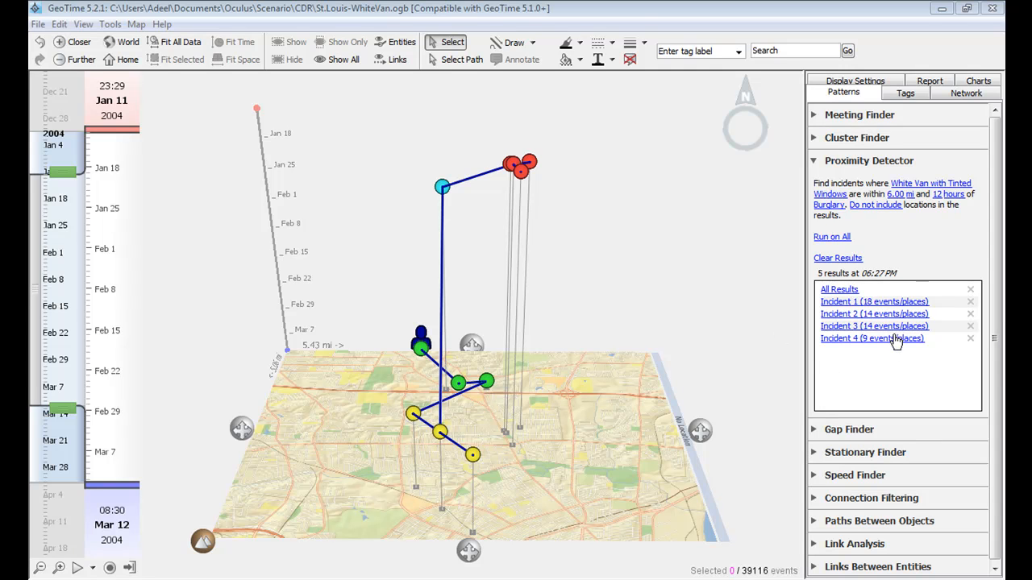
{"action": "mouse_move", "coordinate": [883, 309]}
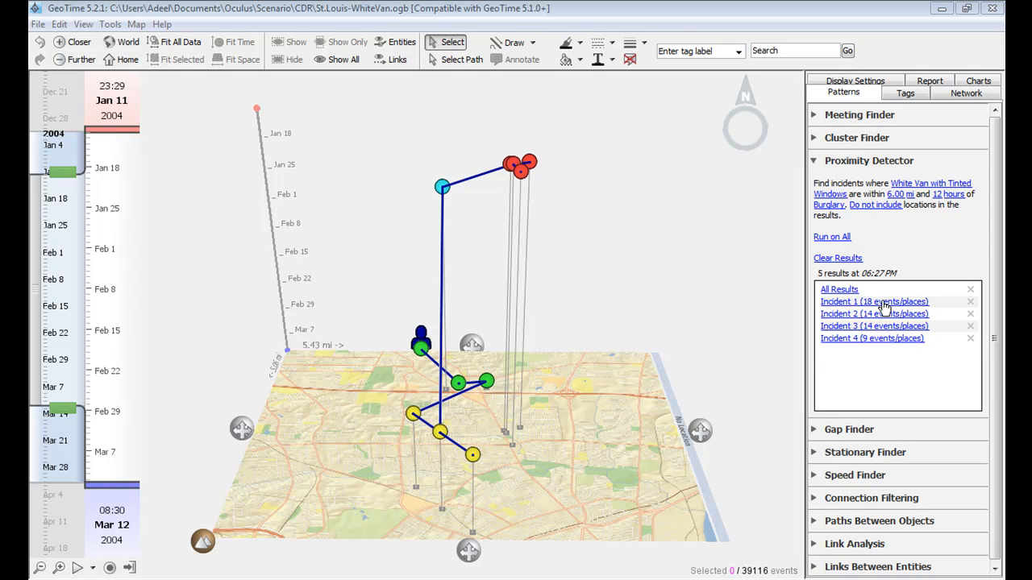
{"action": "left_click", "coordinate": [873, 301]}
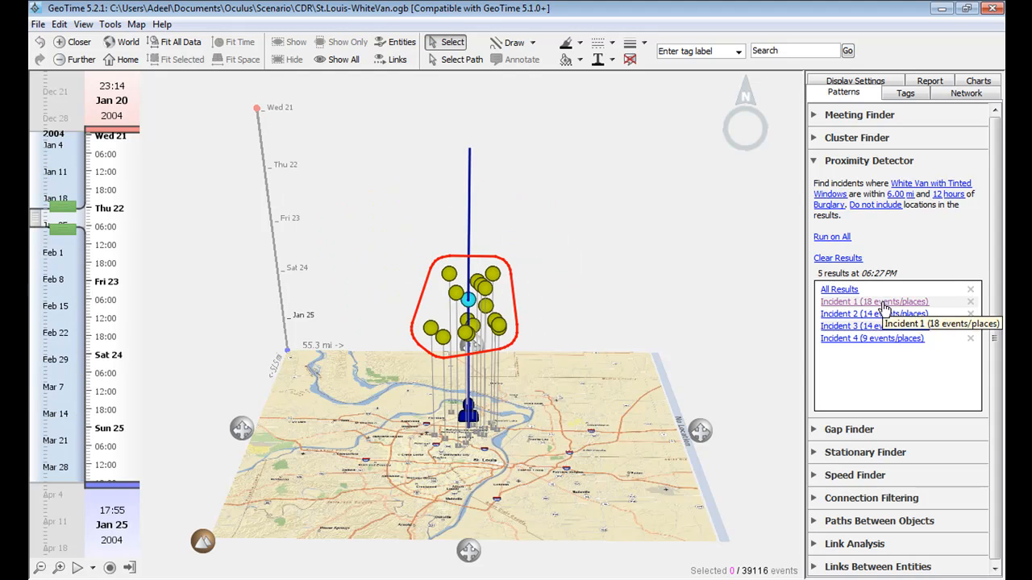